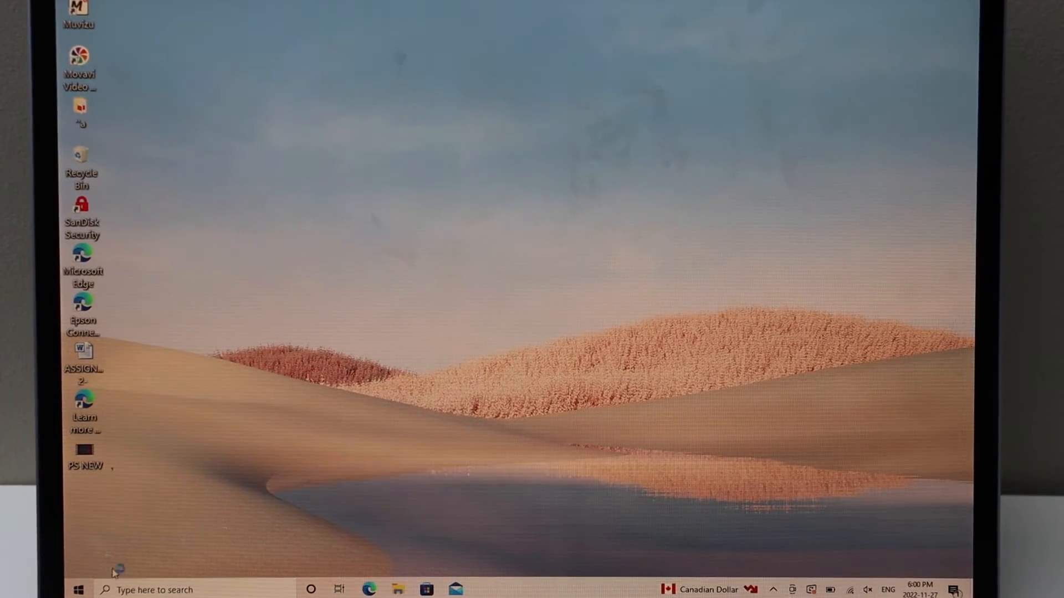
Step: Launch HP Smart from the H section of the Start menu's installed apps list
{"action": "left_click", "coordinate": [78, 589]}
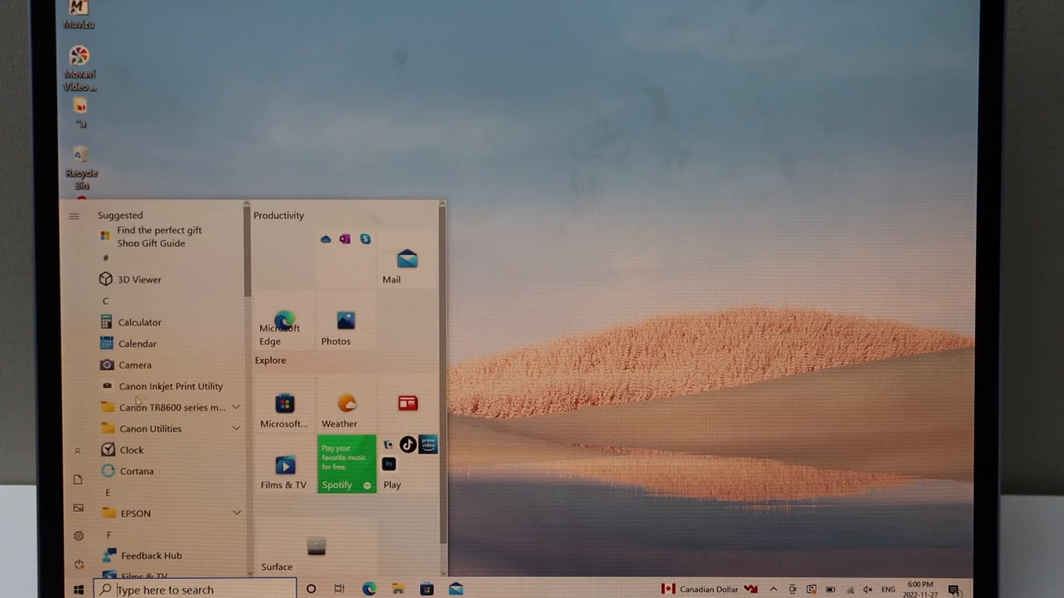
{"action": "scroll", "scroll_direction": "down", "scroll_amount": 3}
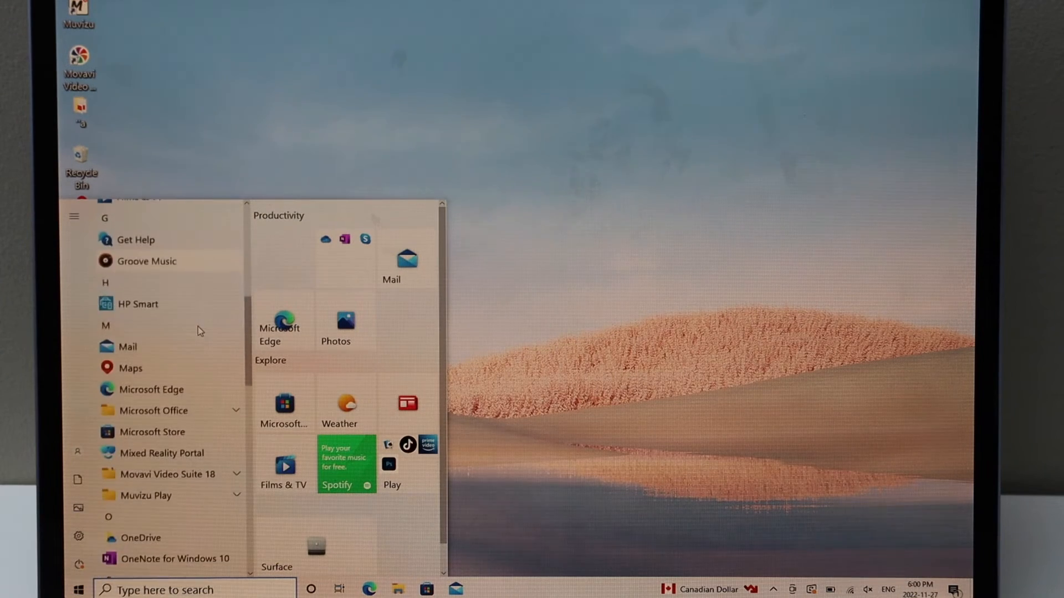
{"action": "left_click", "coordinate": [138, 304]}
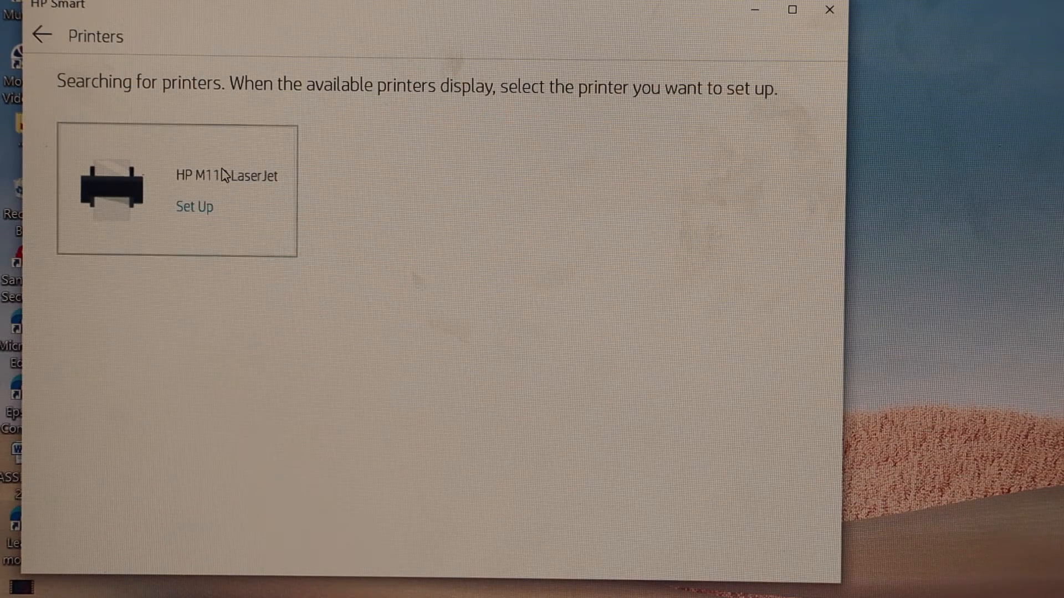
Step: Choose the HP M110 LaserJet from the printer search results and continue into its setup
{"action": "left_click", "coordinate": [194, 207]}
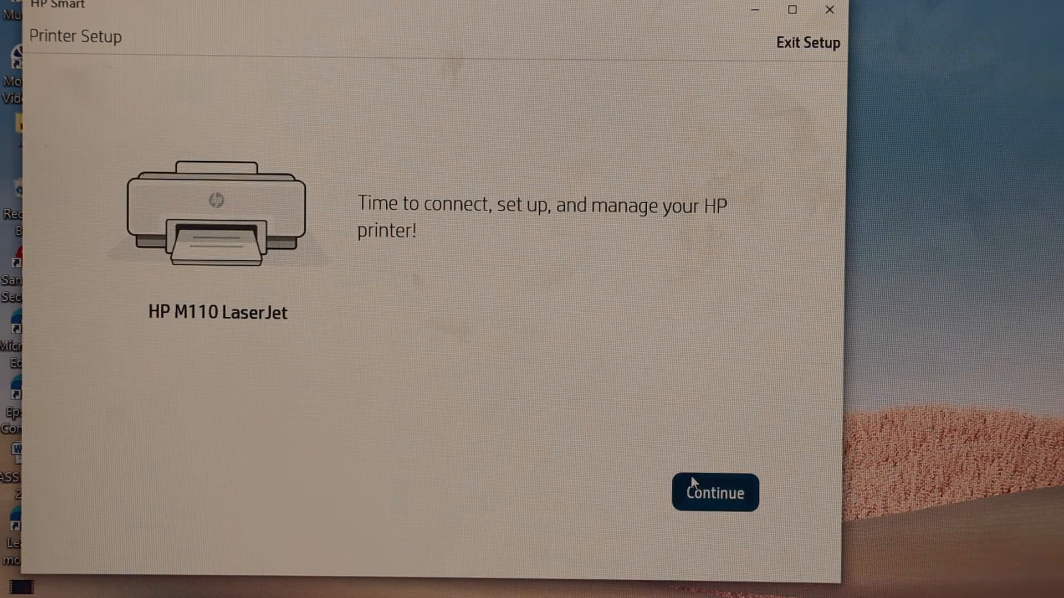
{"action": "left_click", "coordinate": [714, 492]}
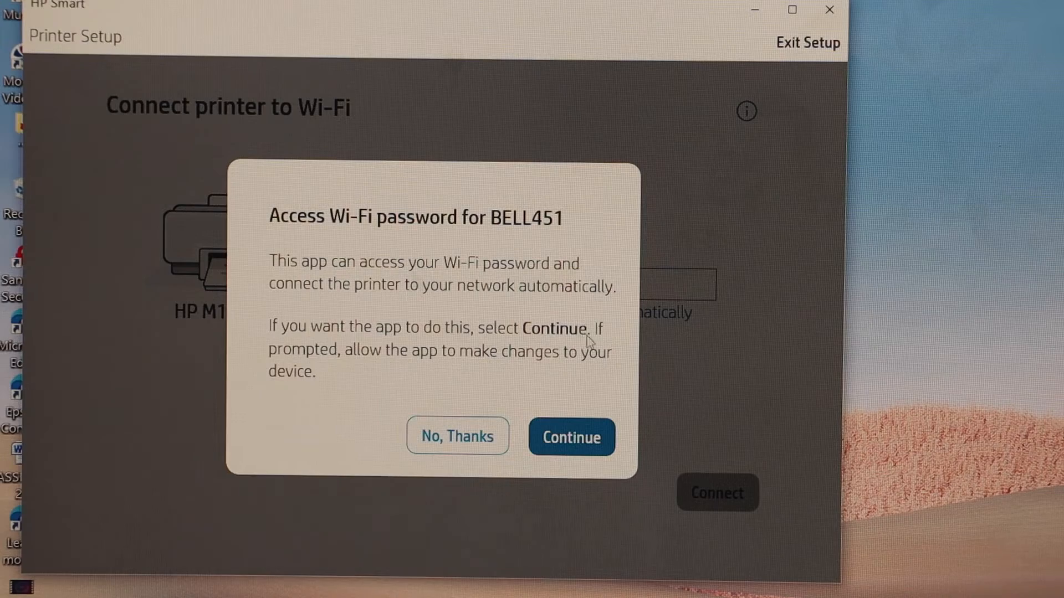
Step: Allow access to the BELL451 Wi-Fi password and connect the printer to that network
{"action": "left_click", "coordinate": [569, 436]}
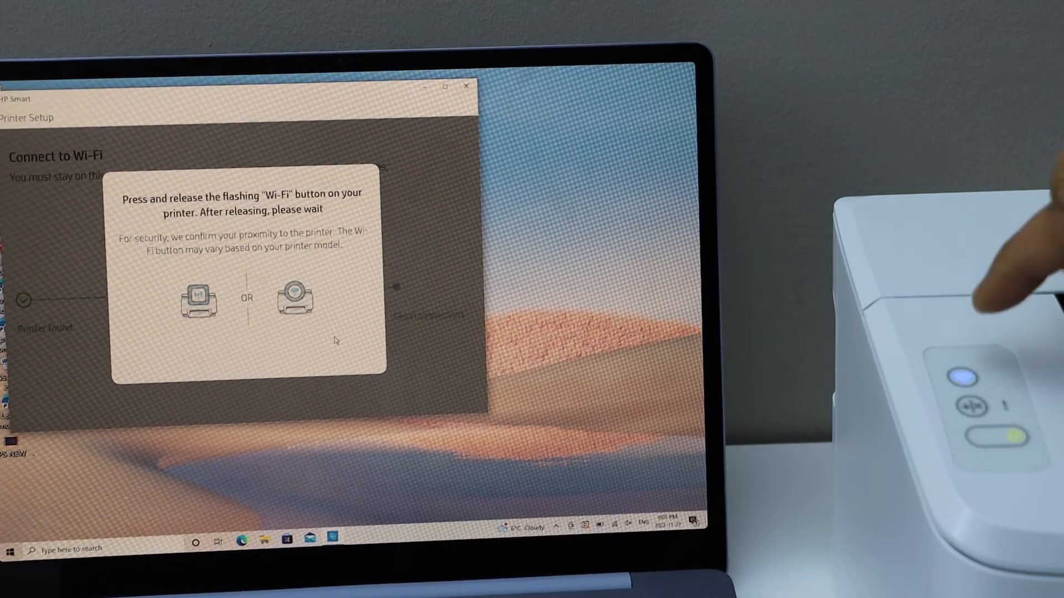
{"action": "left_click", "coordinate": [963, 379]}
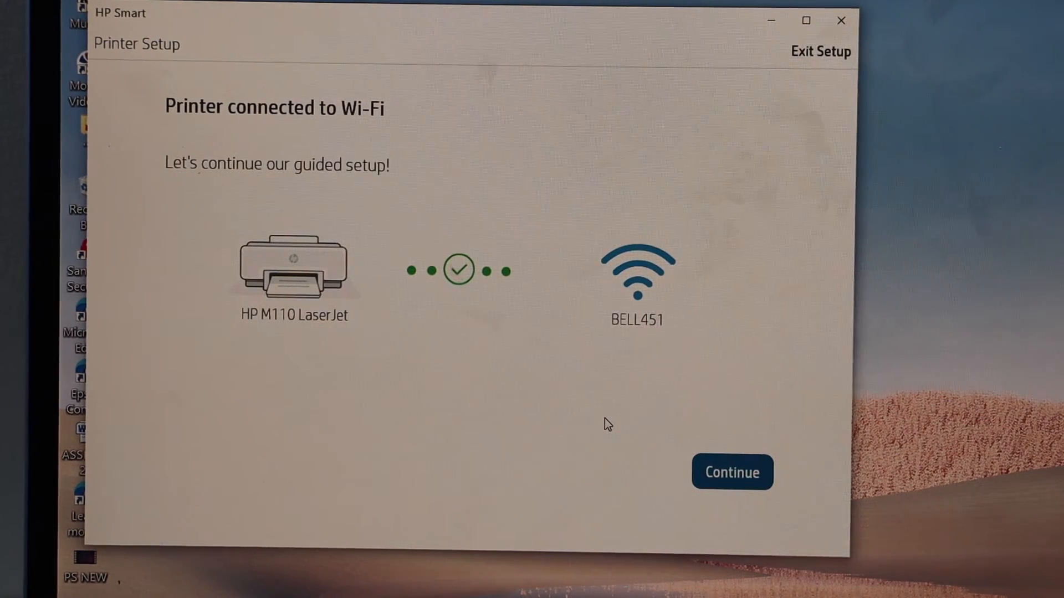
Step: Continue the guided setup from the printer-connected-to-Wi-Fi confirmation
{"action": "left_click", "coordinate": [732, 472]}
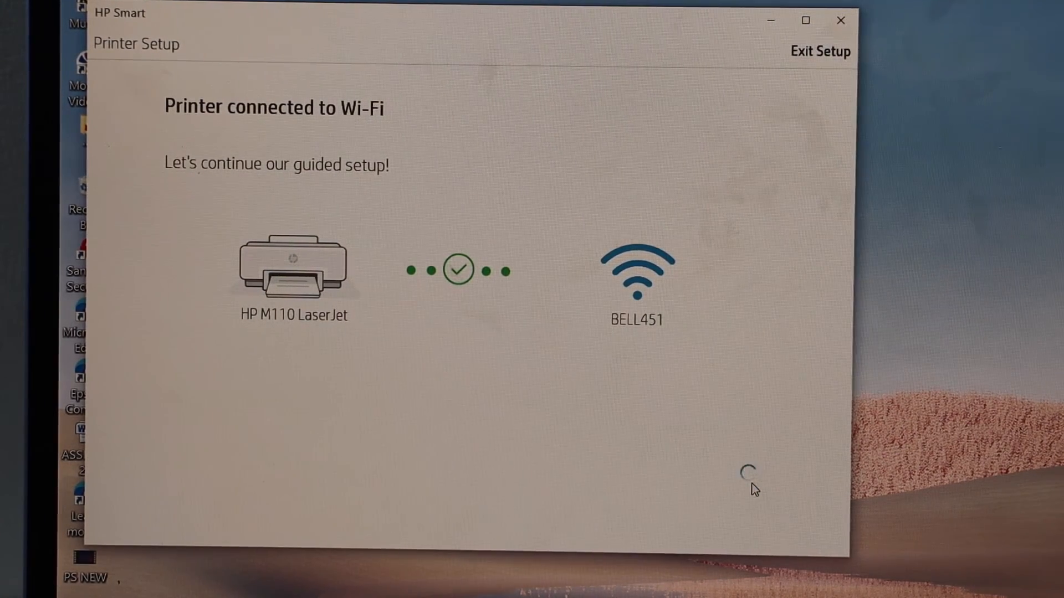